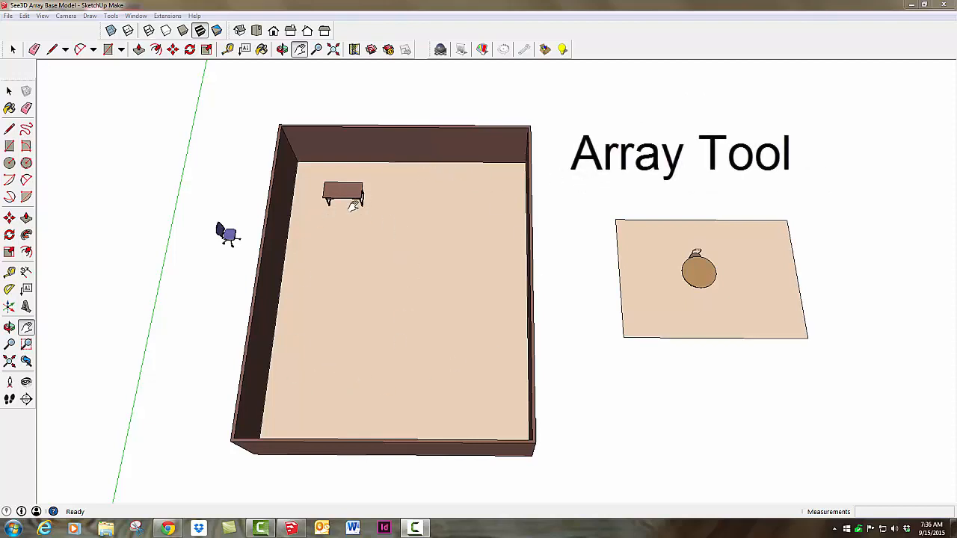
mouse_move(386, 361)
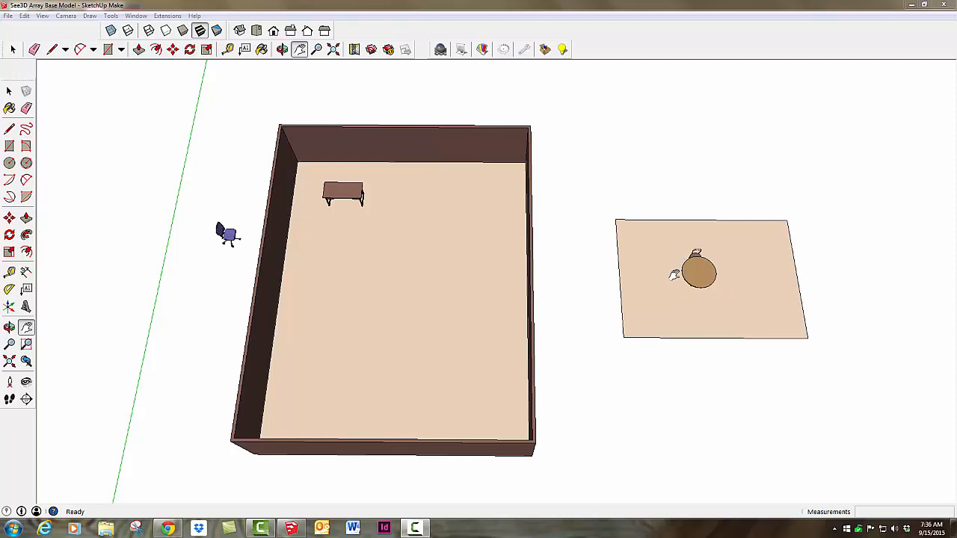
mouse_move(699, 275)
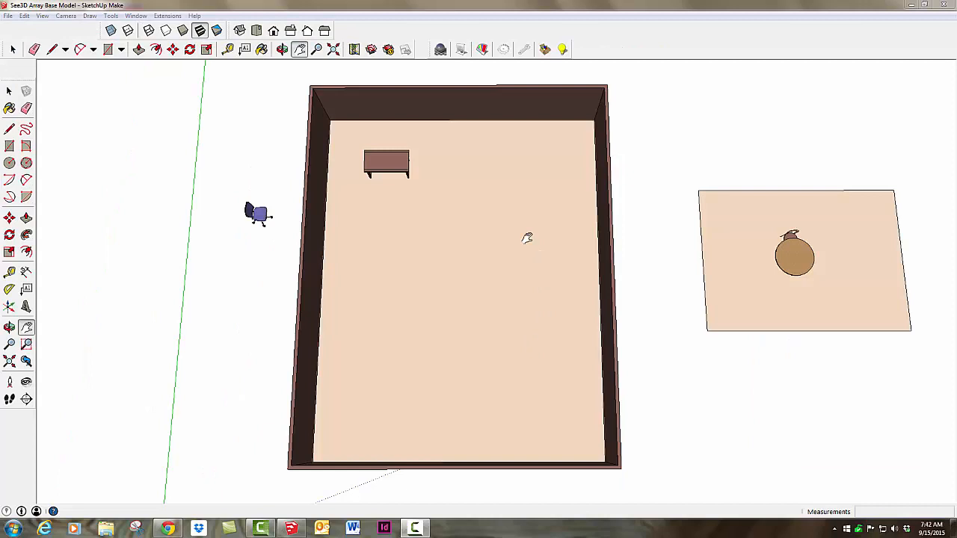
mouse_move(466, 122)
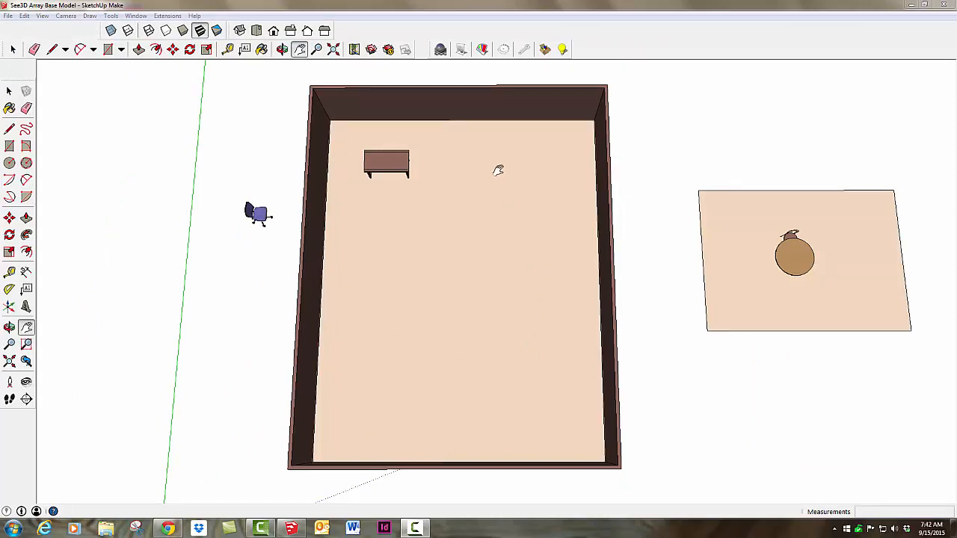
Step: Start the Tape Measure tool to lay inset guide lines on the room floor
click(9, 272)
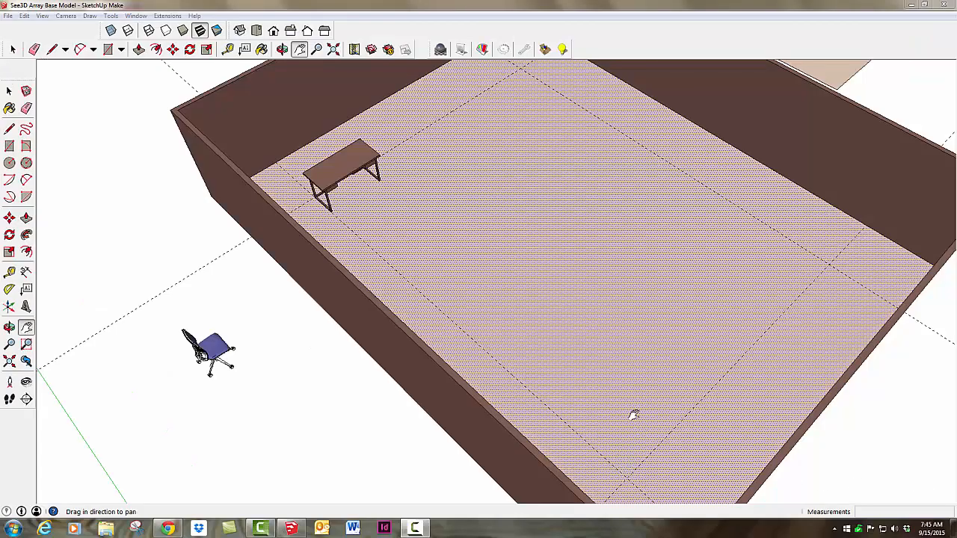
mouse_move(541, 373)
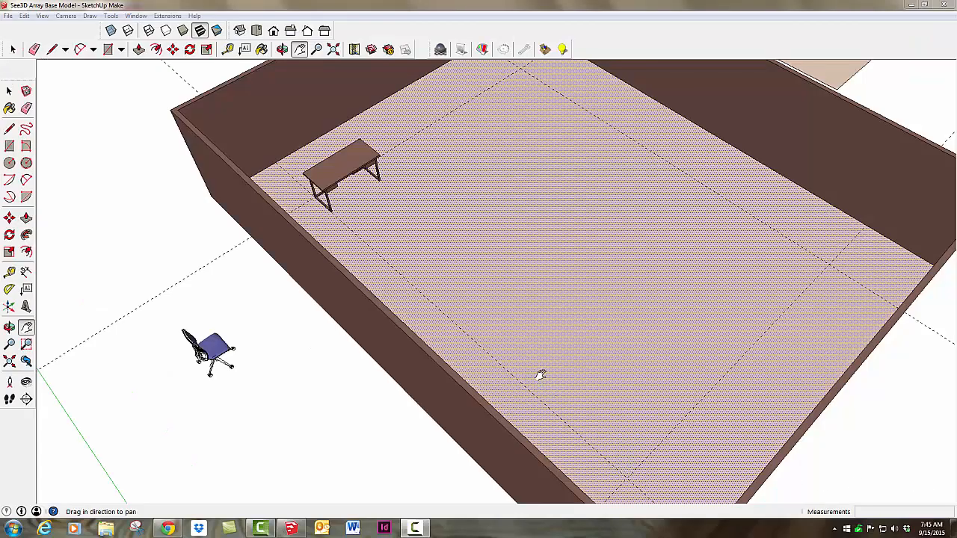
mouse_move(371, 236)
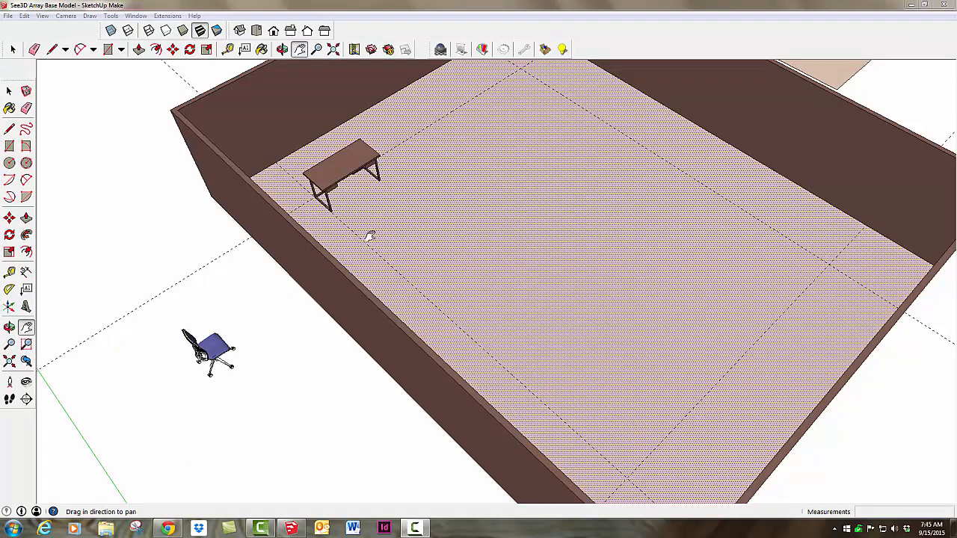
mouse_move(501, 291)
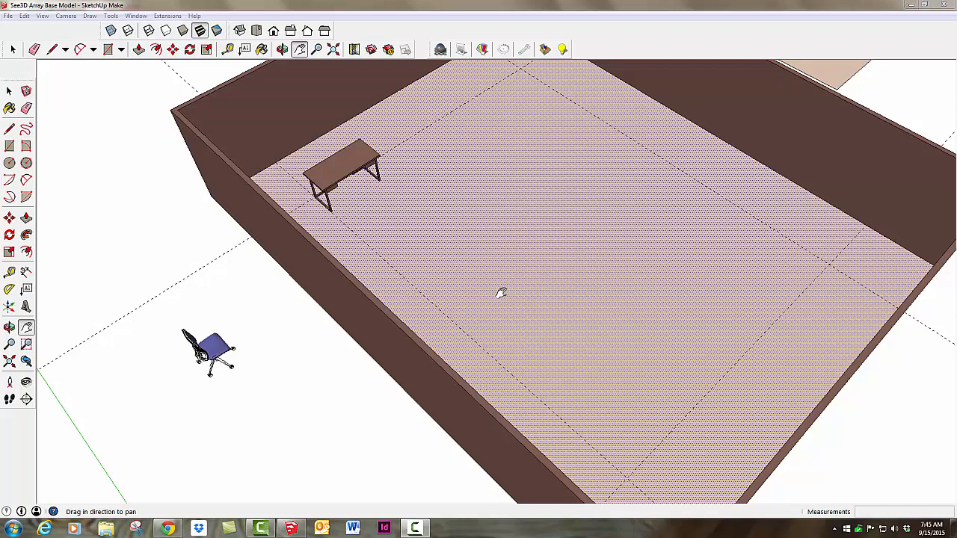
mouse_move(362, 213)
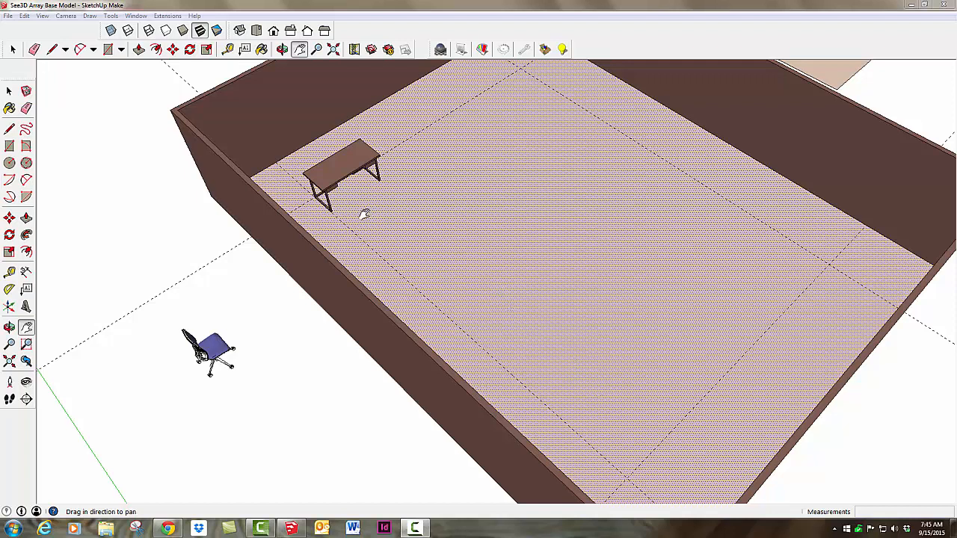
mouse_move(66, 114)
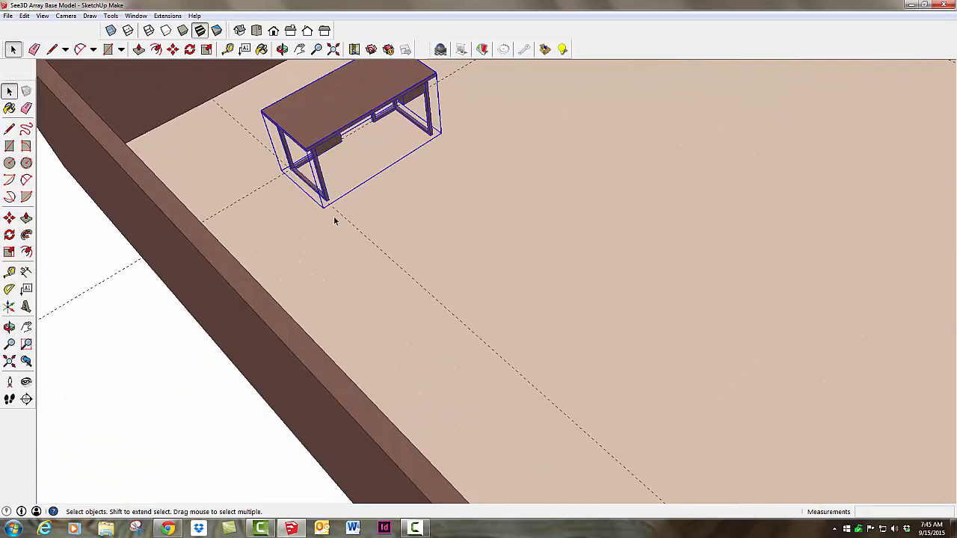
mouse_move(368, 236)
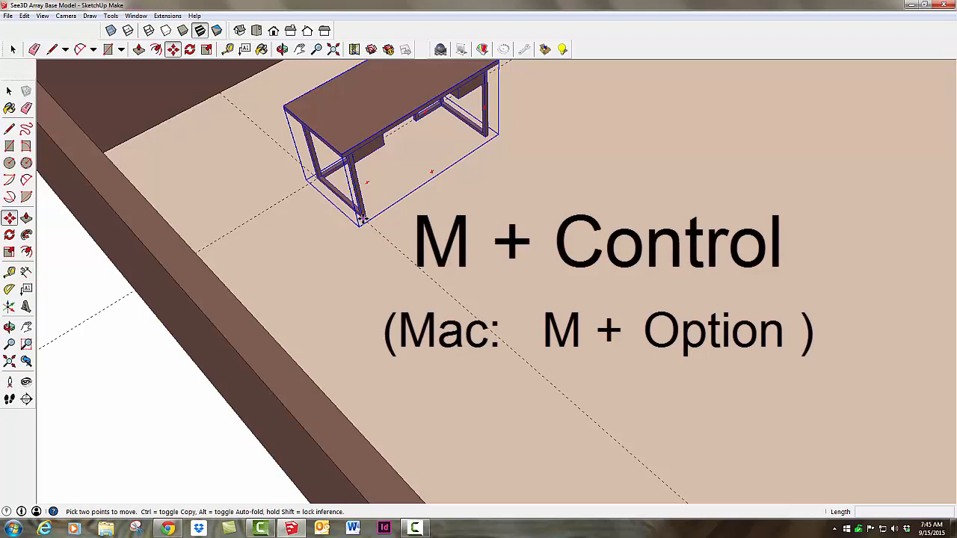
mouse_move(362, 218)
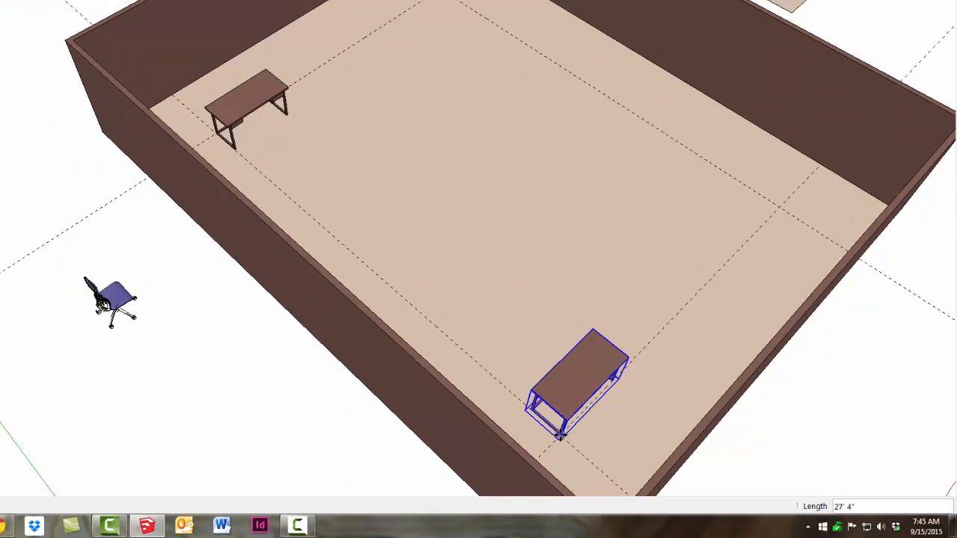
Step: Divide the desk copy distance by 3 to fill a row of four evenly spaced desks
text(/3)
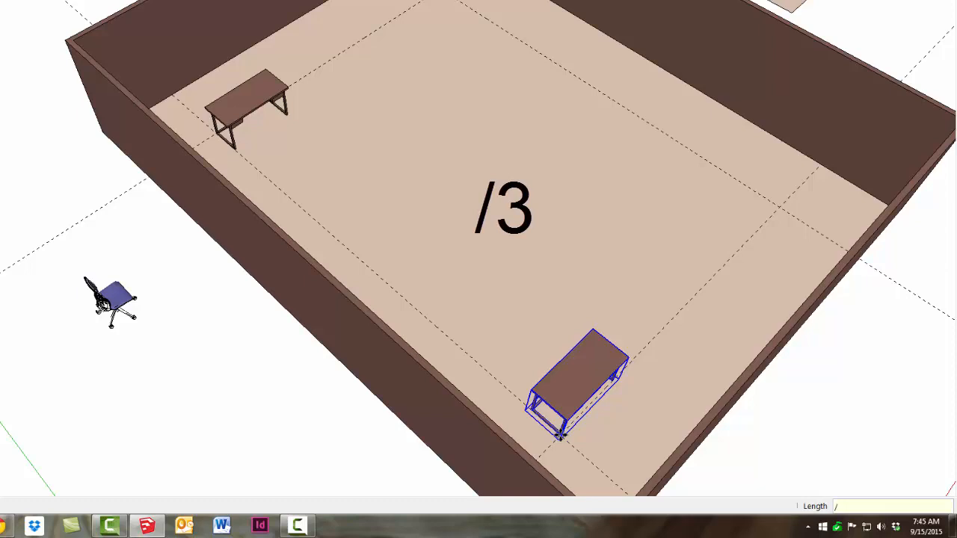
text(3)
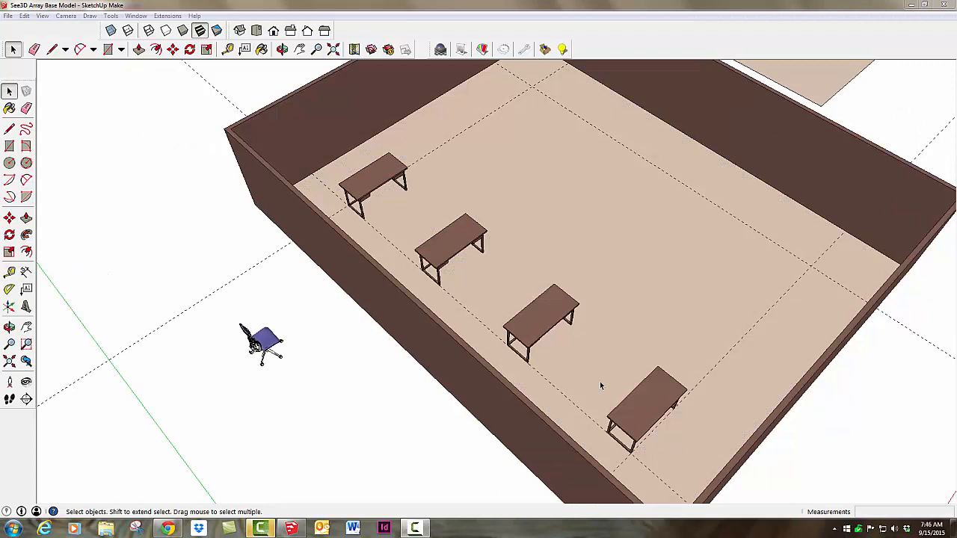
mouse_move(722, 214)
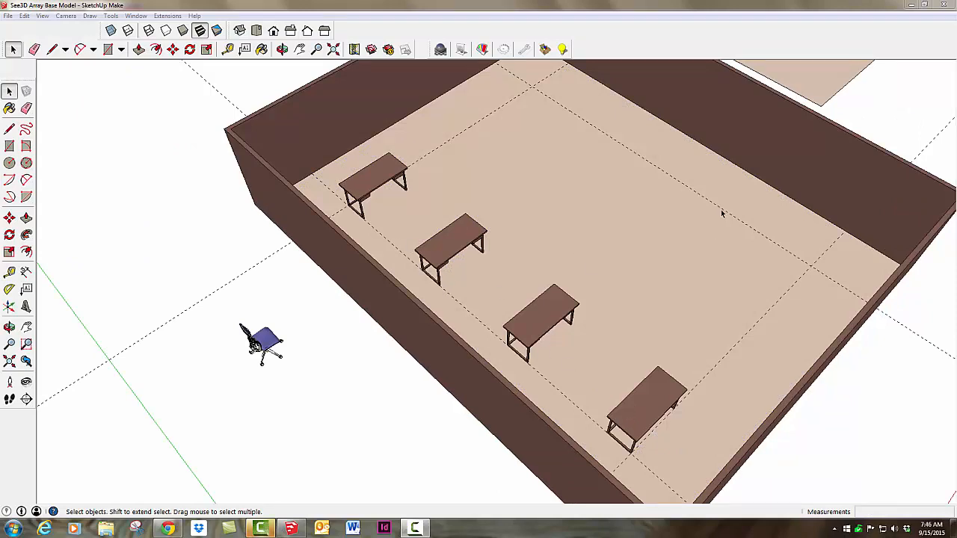
Step: Select the row of four desks to copy it across the room
click(649, 407)
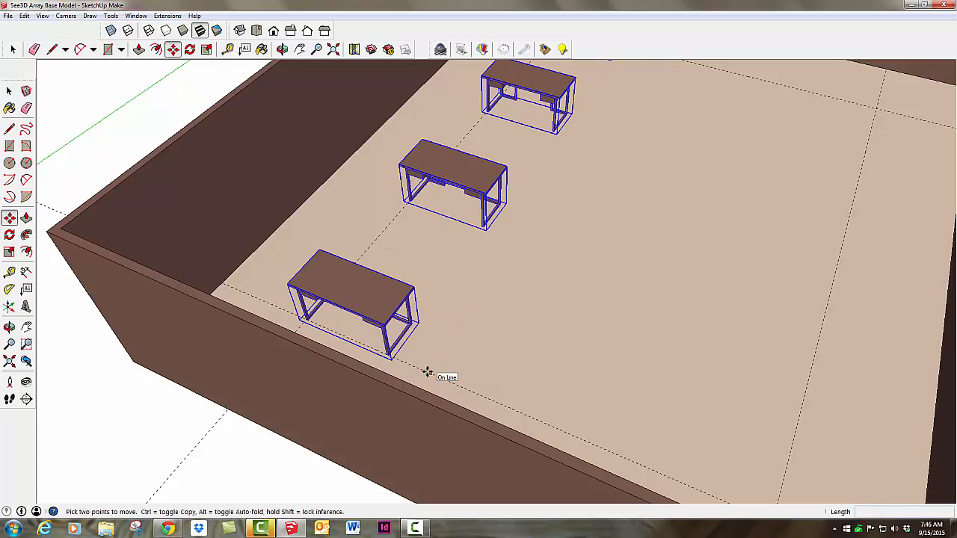
mouse_move(390, 354)
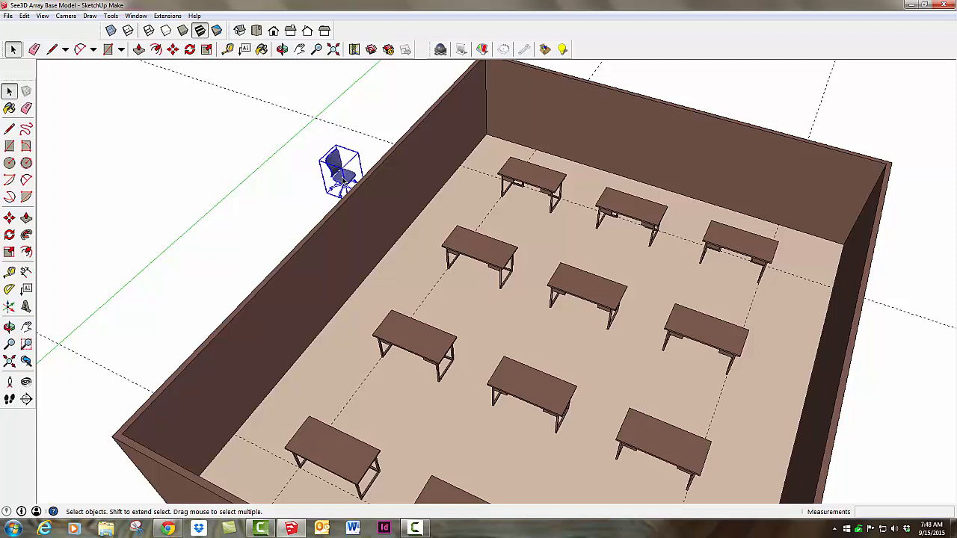
mouse_move(332, 445)
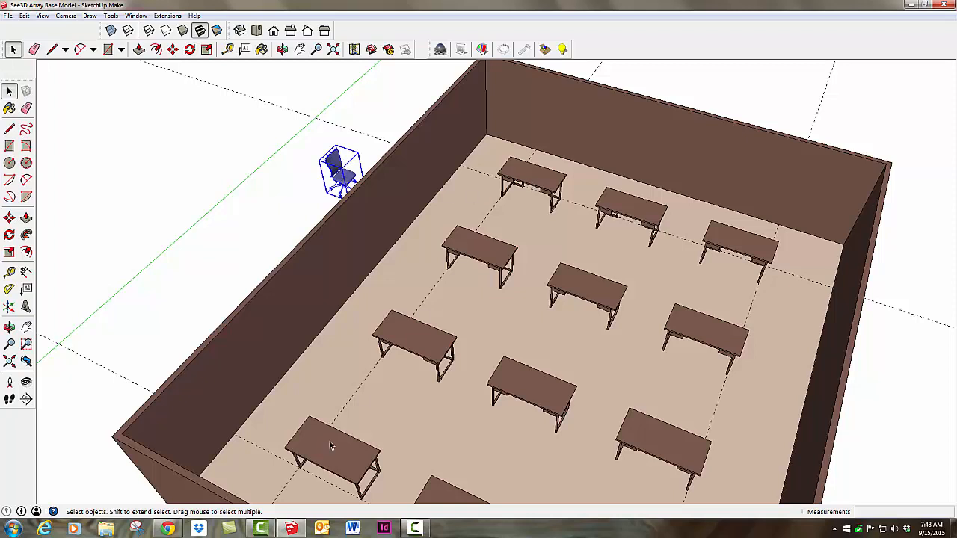
mouse_move(452, 398)
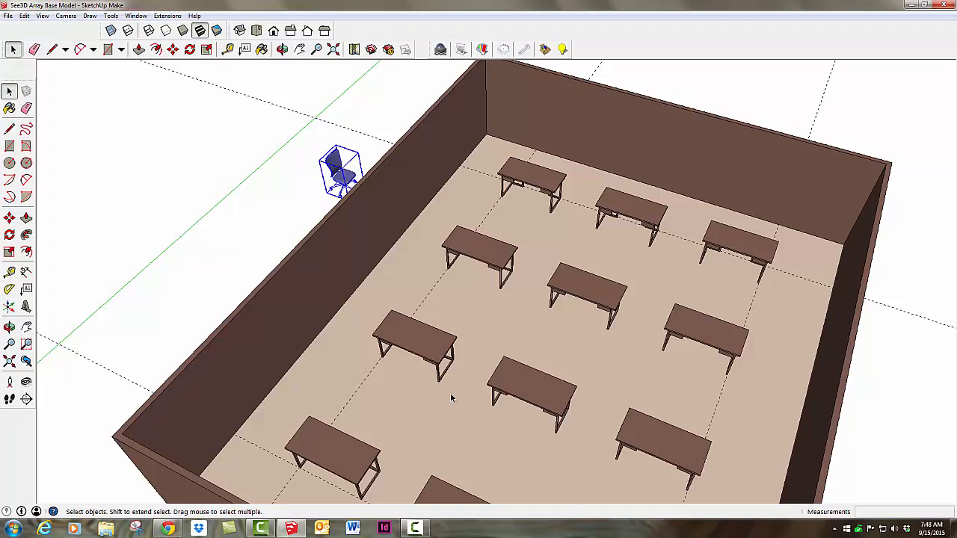
mouse_move(405, 183)
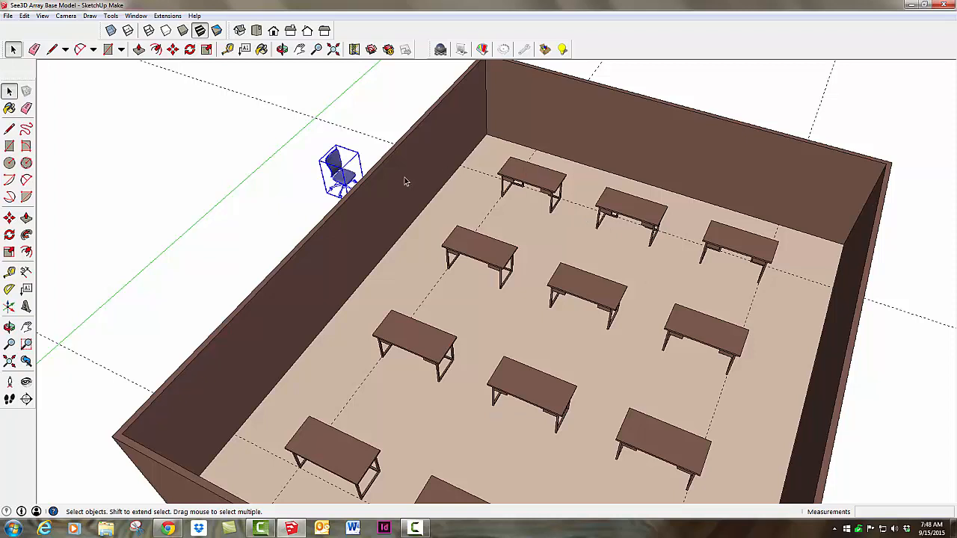
mouse_move(520, 179)
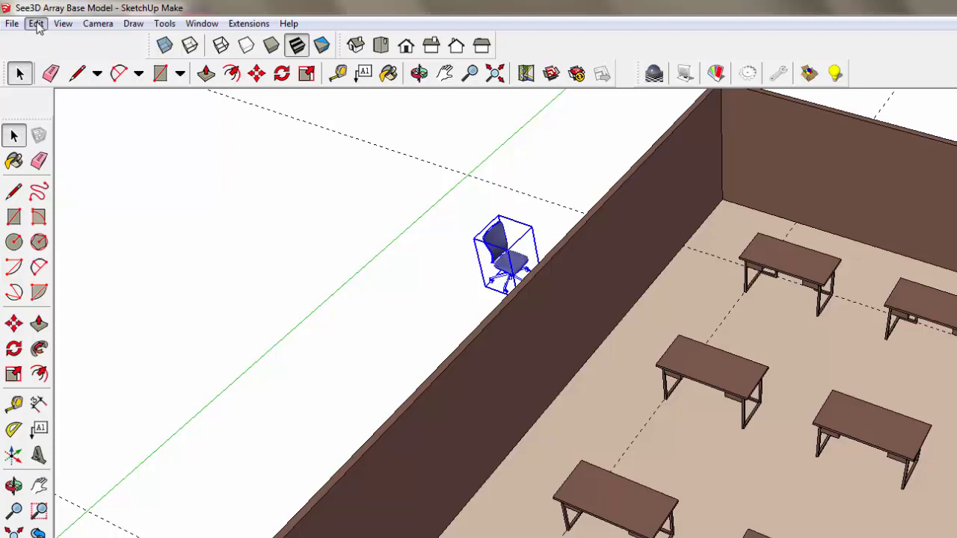
Step: Copy the selected office chair via the Edit menu
click(36, 24)
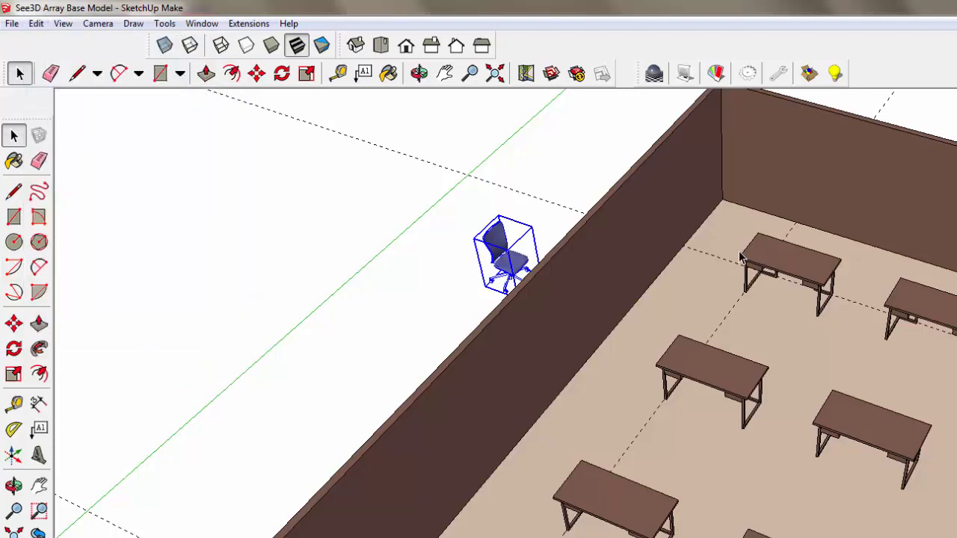
mouse_move(800, 272)
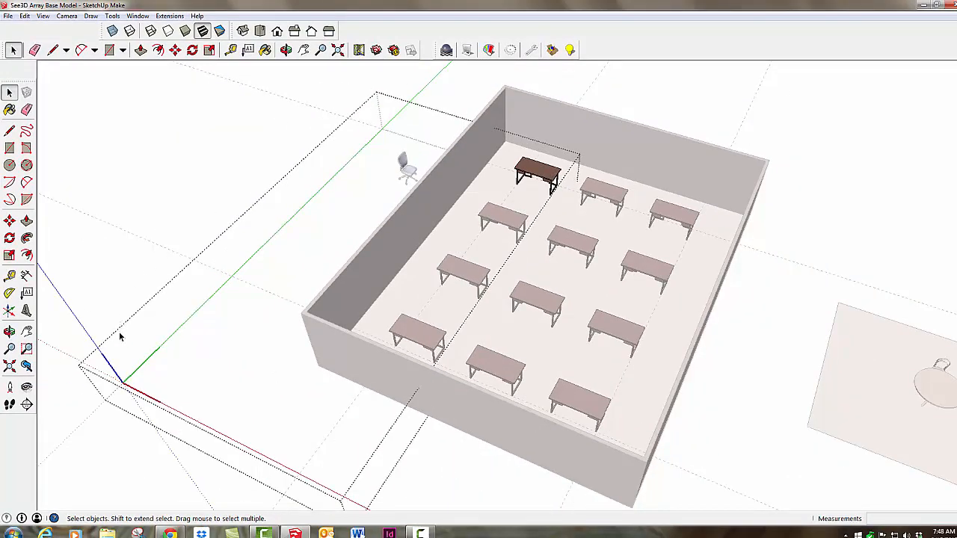
mouse_move(164, 409)
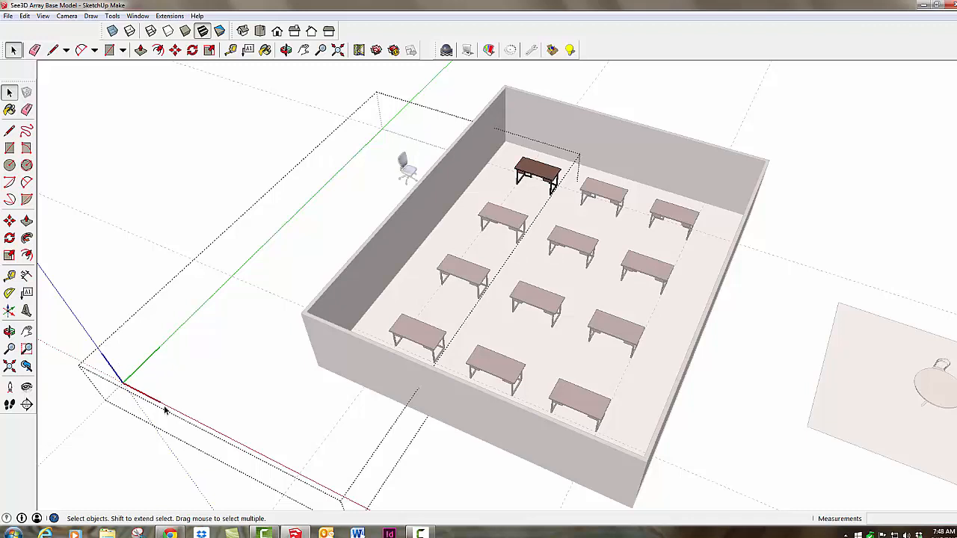
mouse_move(144, 391)
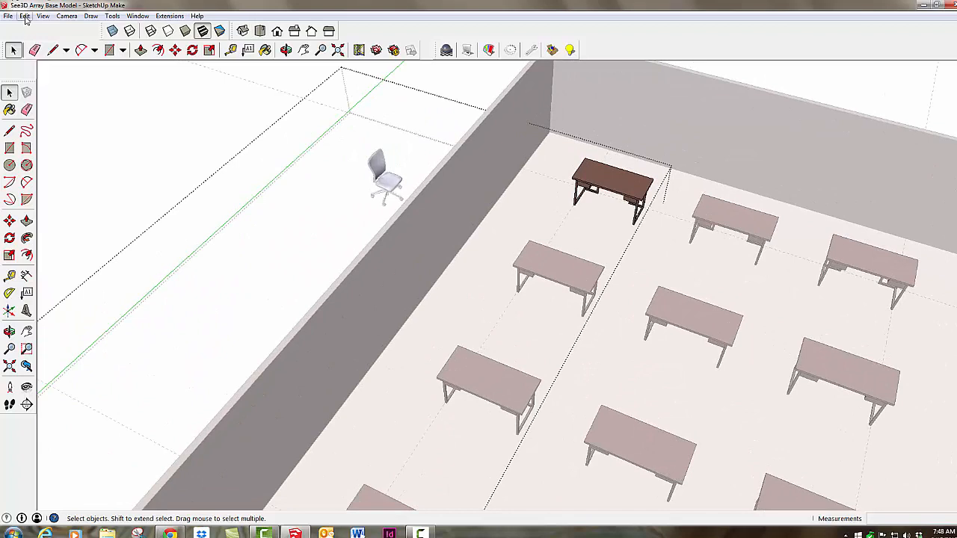
Step: Paste the copied chair into the model at the round table's edge
click(24, 15)
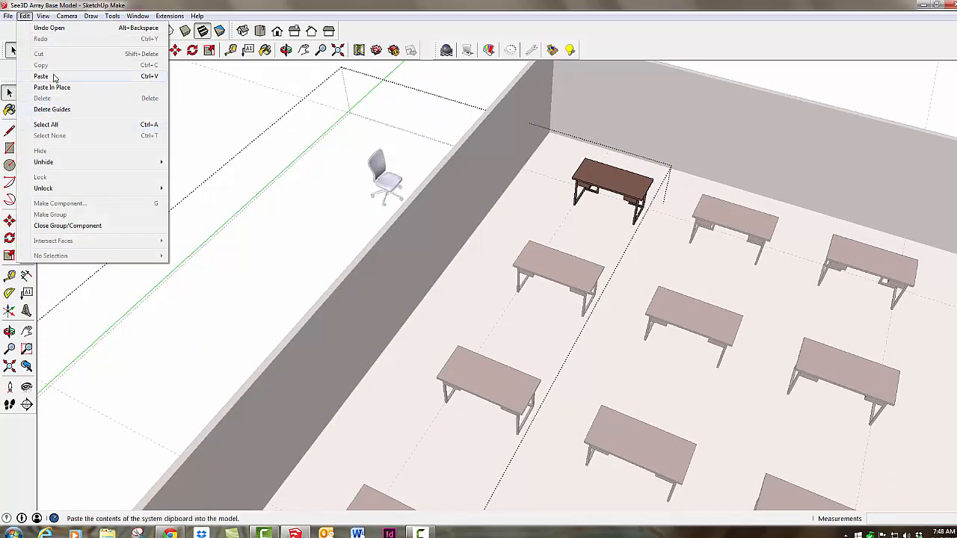
click(42, 76)
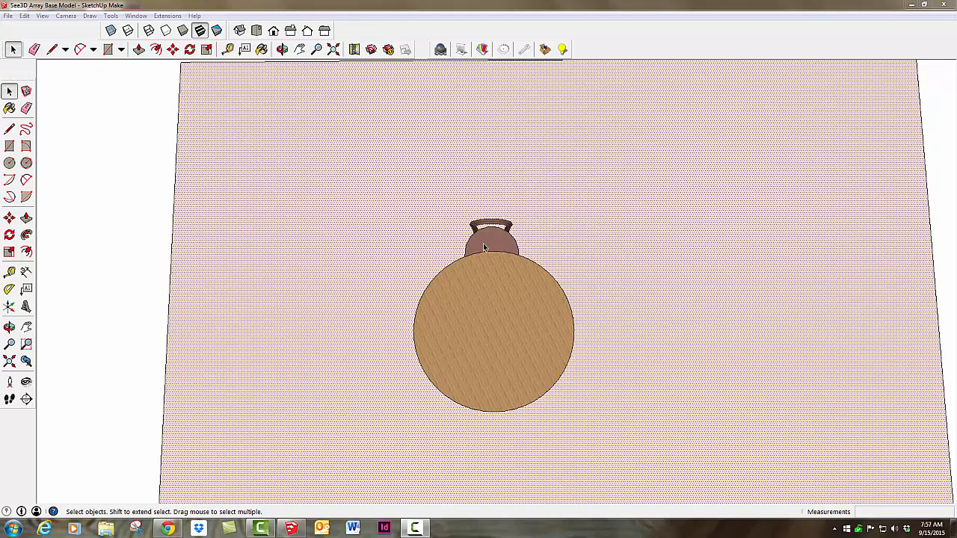
mouse_move(492, 245)
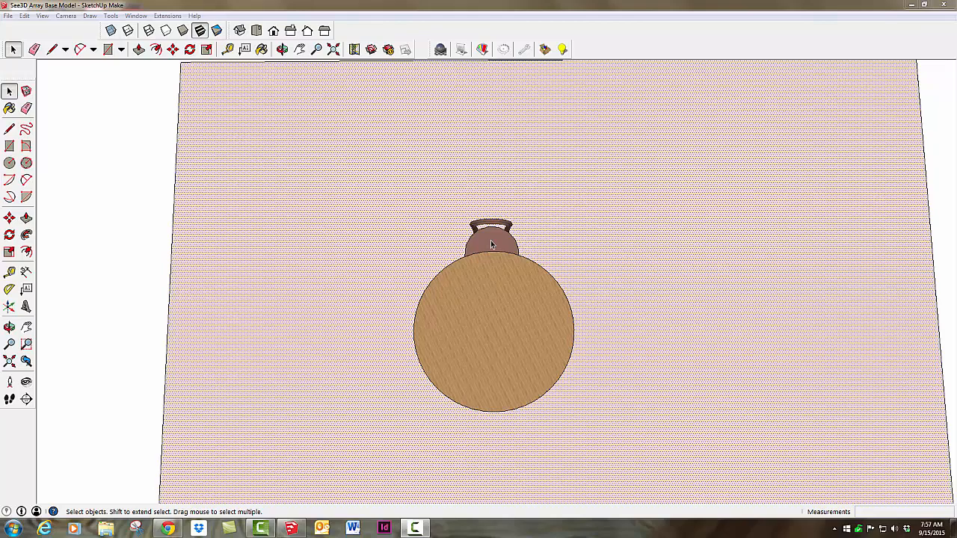
mouse_move(501, 242)
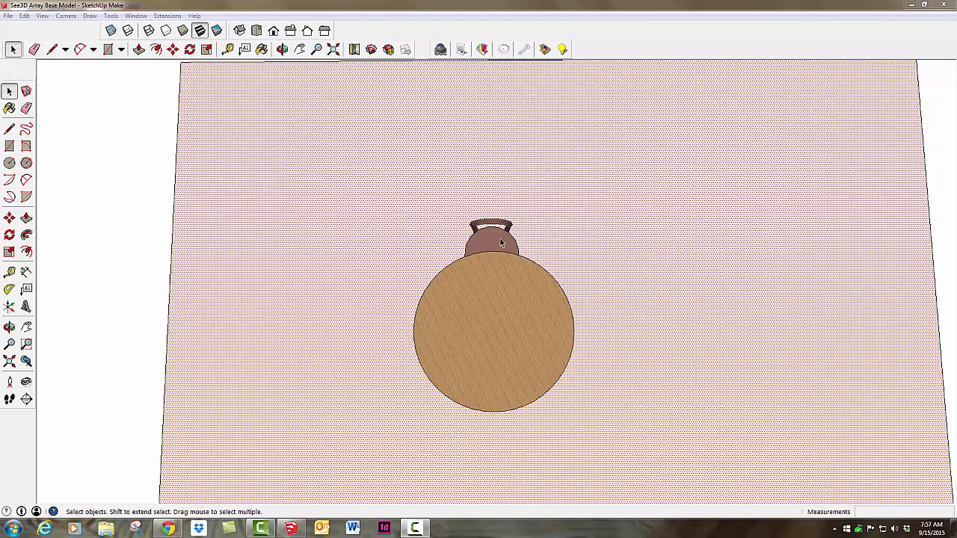
Step: Rotate-copy the chair around the table center x5 for six evenly spaced chairs
click(490, 247)
text(x)
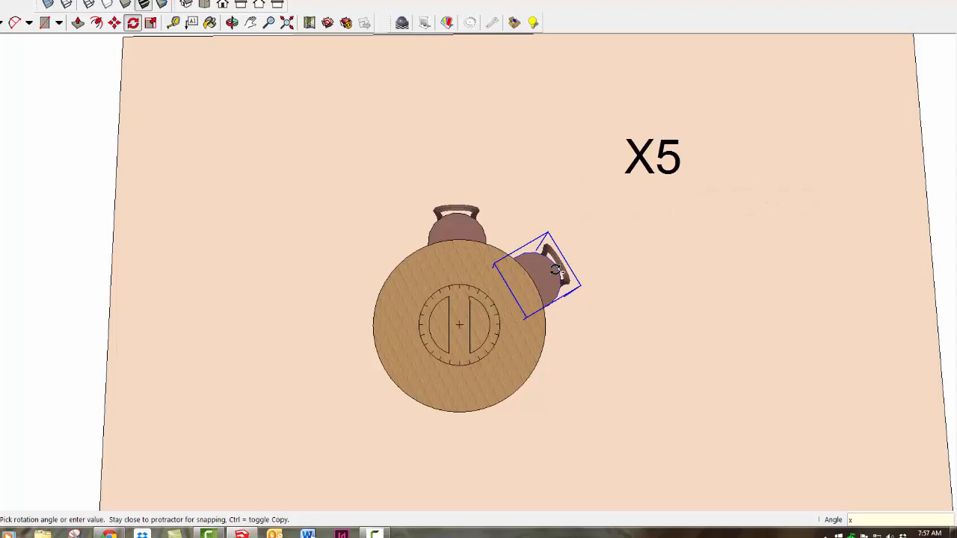
text(5)
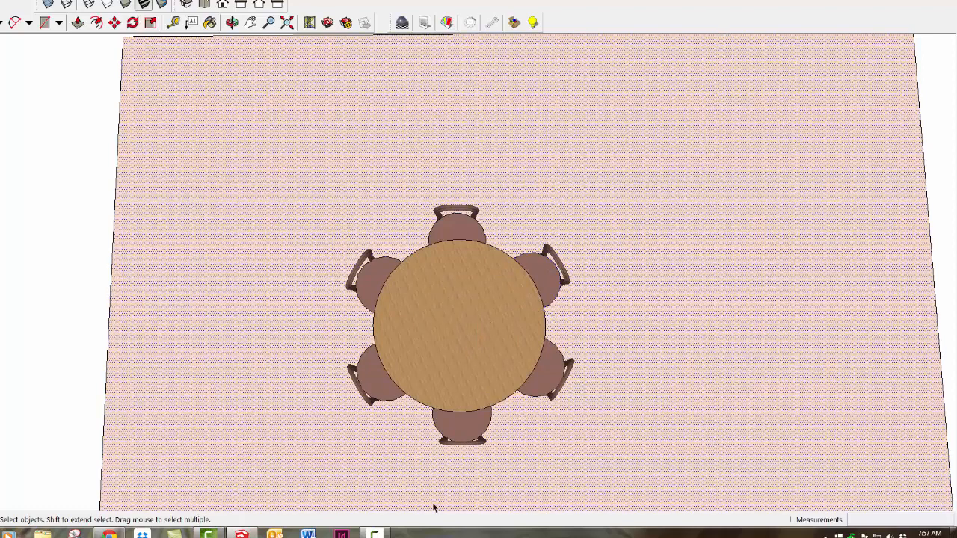
mouse_move(305, 261)
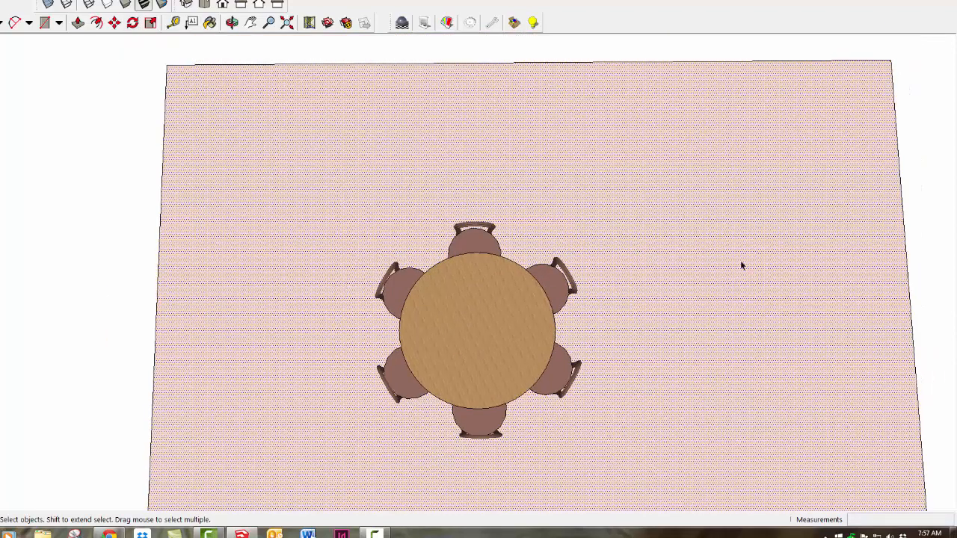
mouse_move(689, 451)
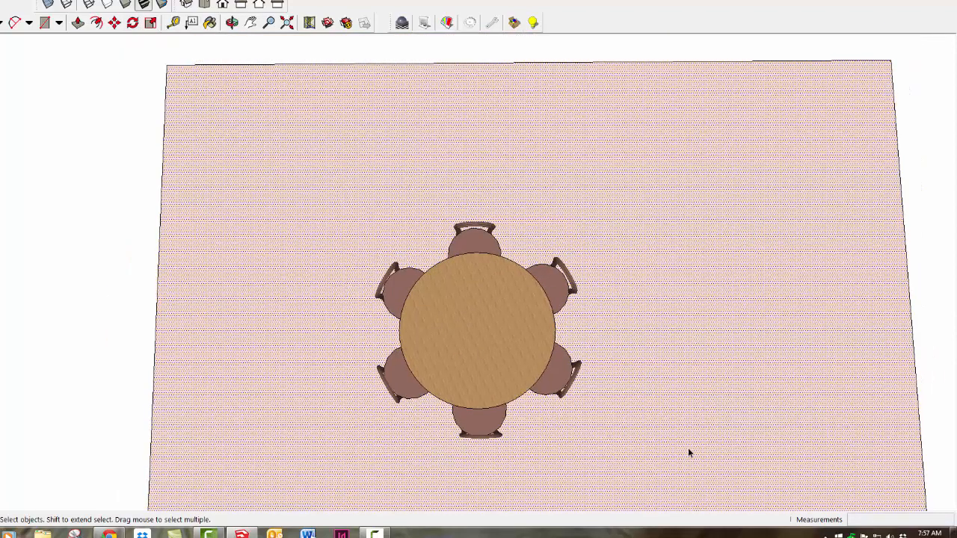
mouse_move(350, 260)
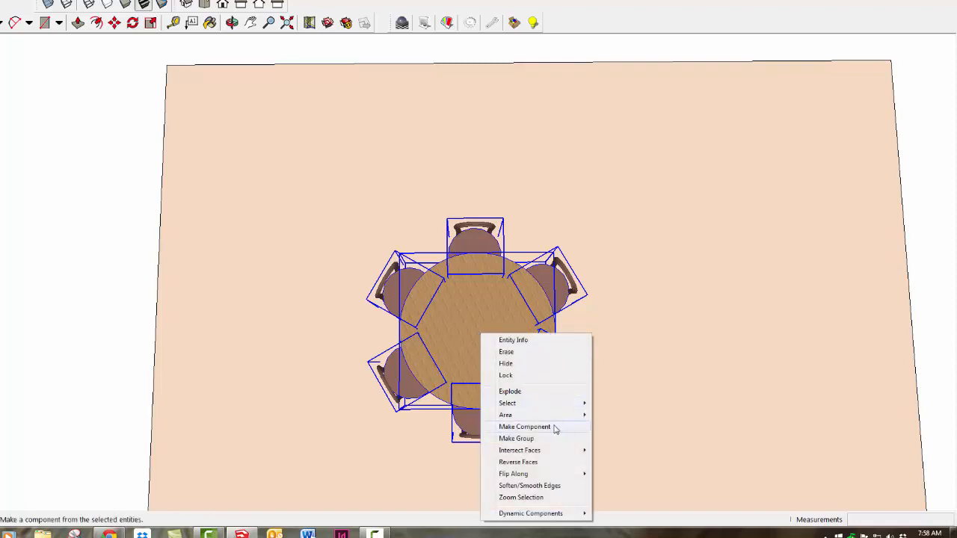
Step: Make the table and six chairs one component and copy it to the right
click(523, 426)
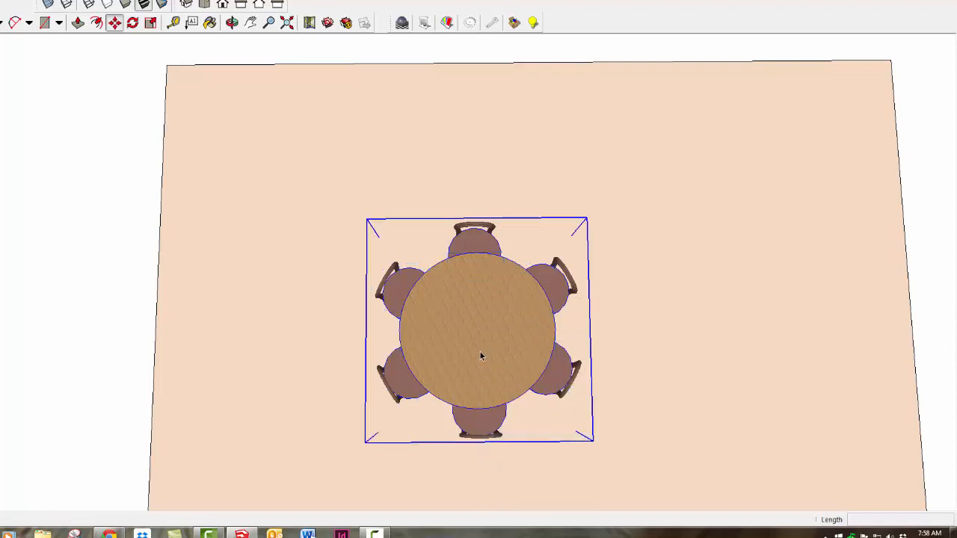
drag(481, 356, 720, 336)
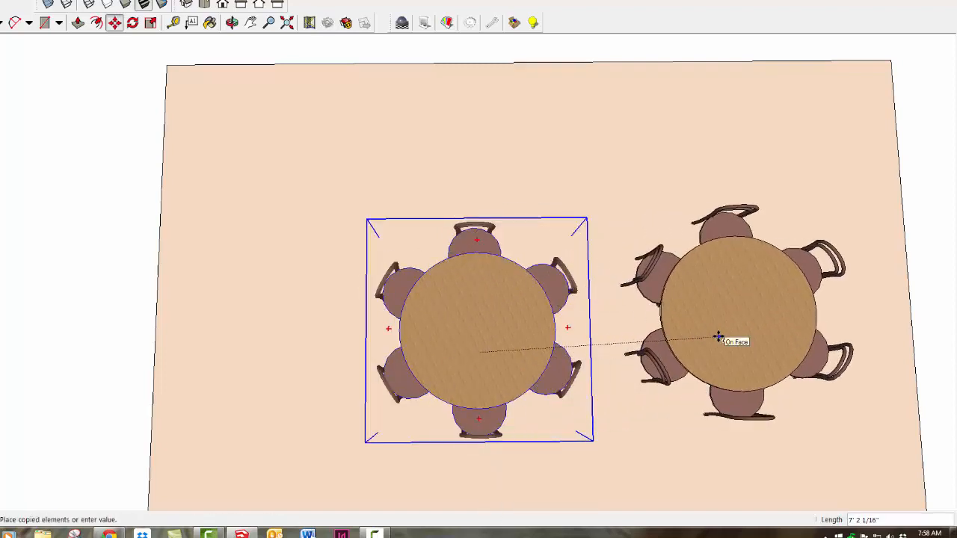